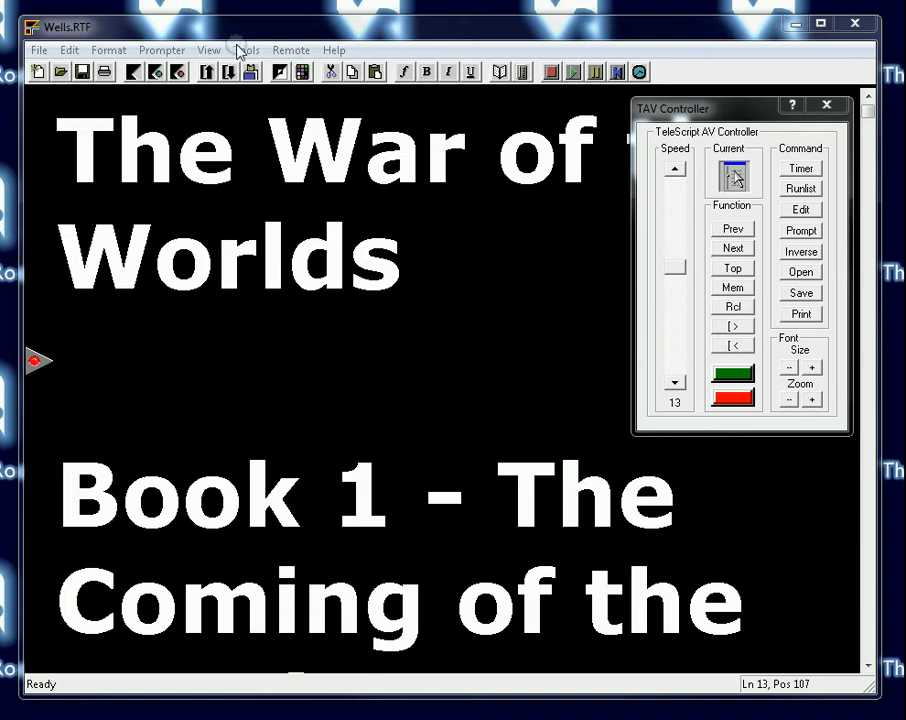
# Open Preferences to the Script 2 tab of loaded-script attribute options.
pyautogui.click(246, 50)
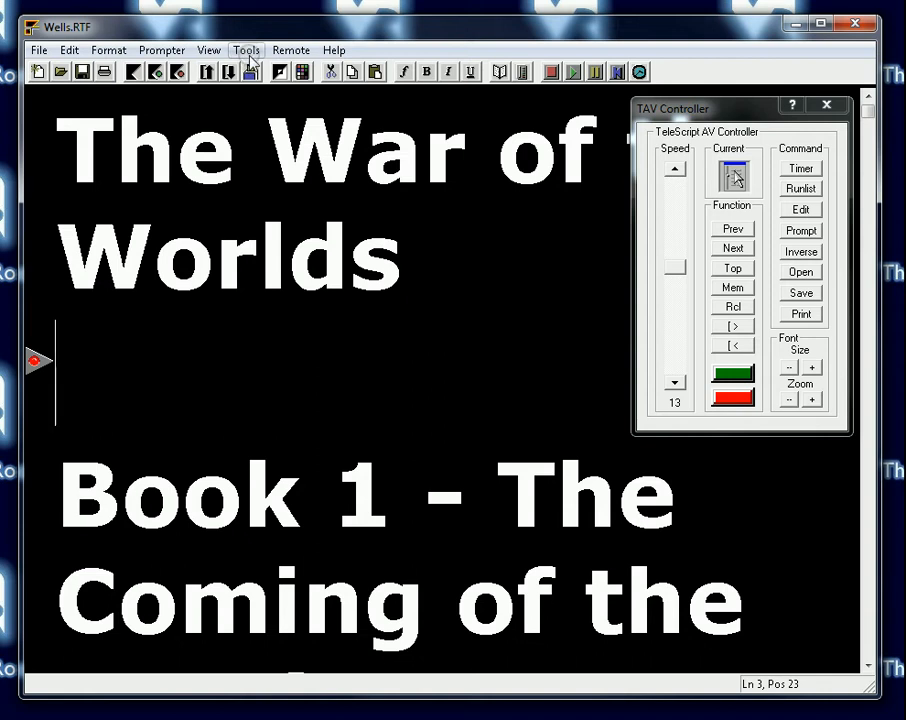
pyautogui.click(246, 50)
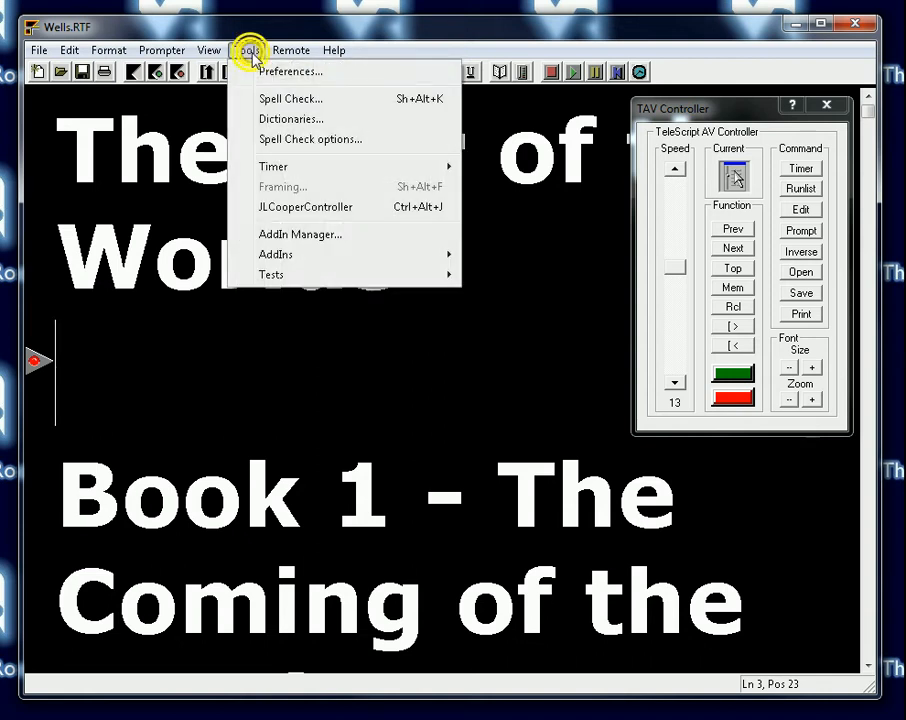
pyautogui.click(291, 71)
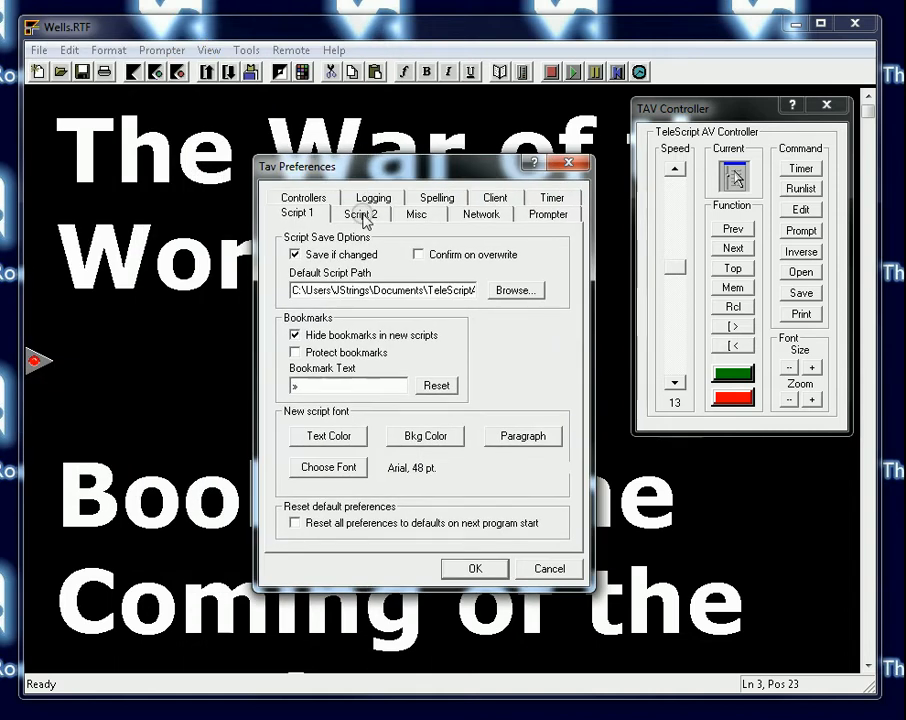
pyautogui.click(360, 214)
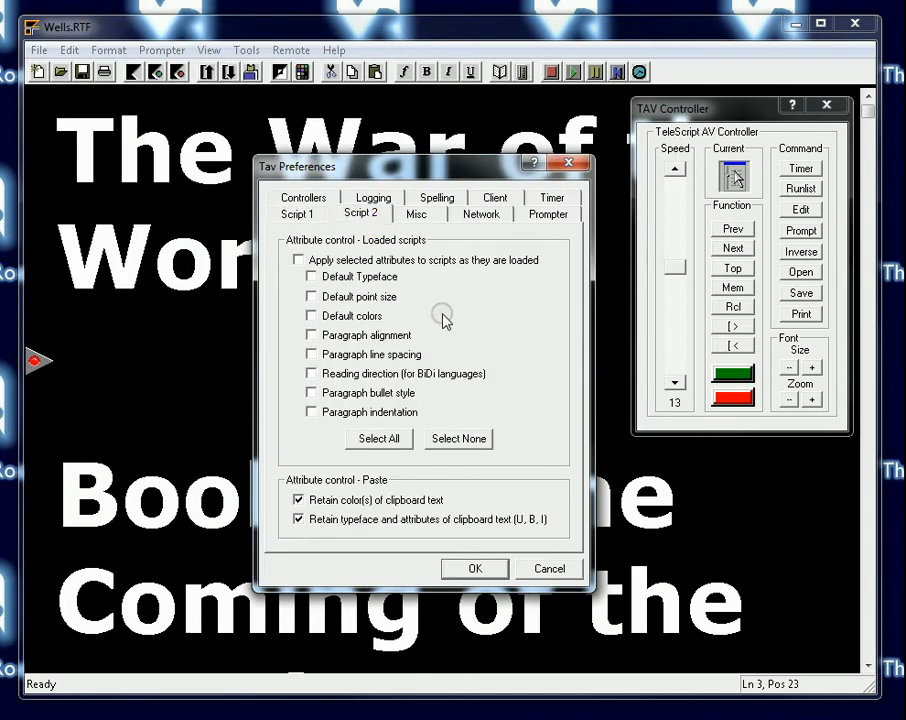
pyautogui.moveTo(538, 273)
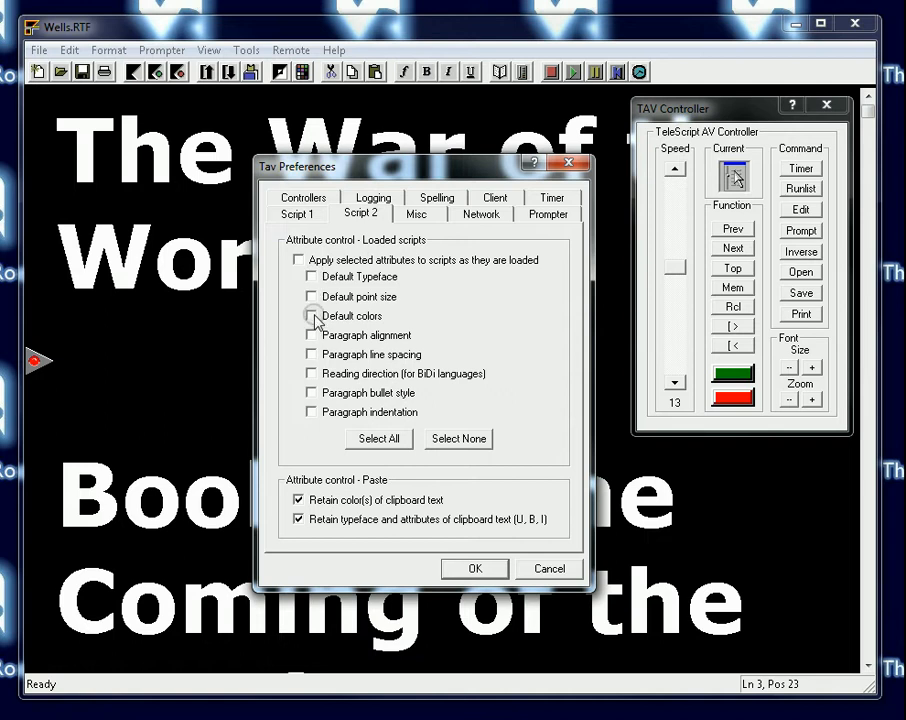
pyautogui.moveTo(313, 358)
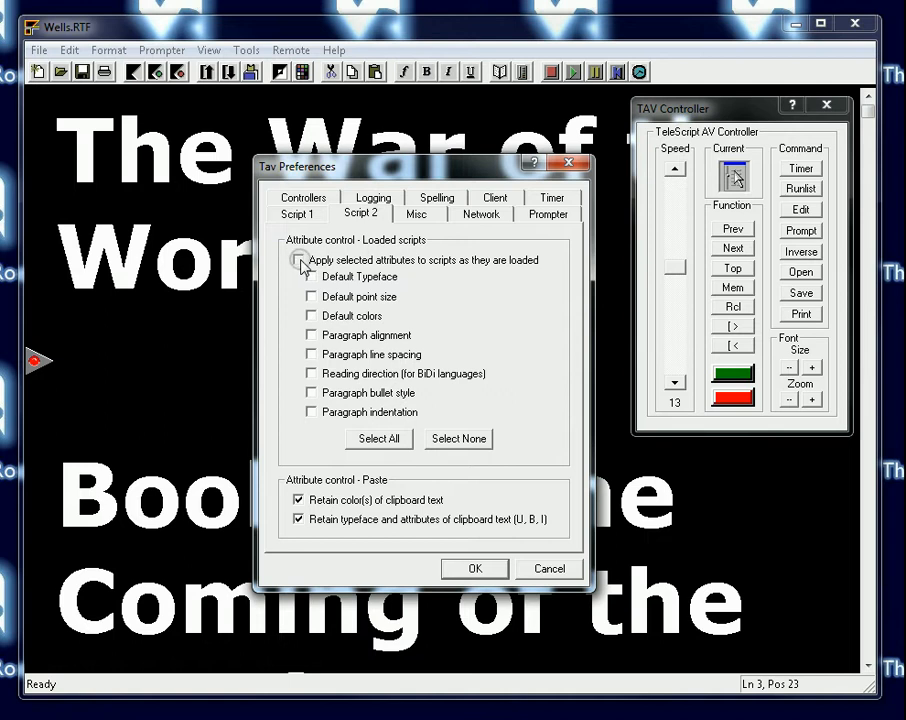
# Enable Apply selected attributes, Default Typeface, point size and line spacing, then open 1-TAV-QuickStart.rtf.
pyautogui.click(311, 259)
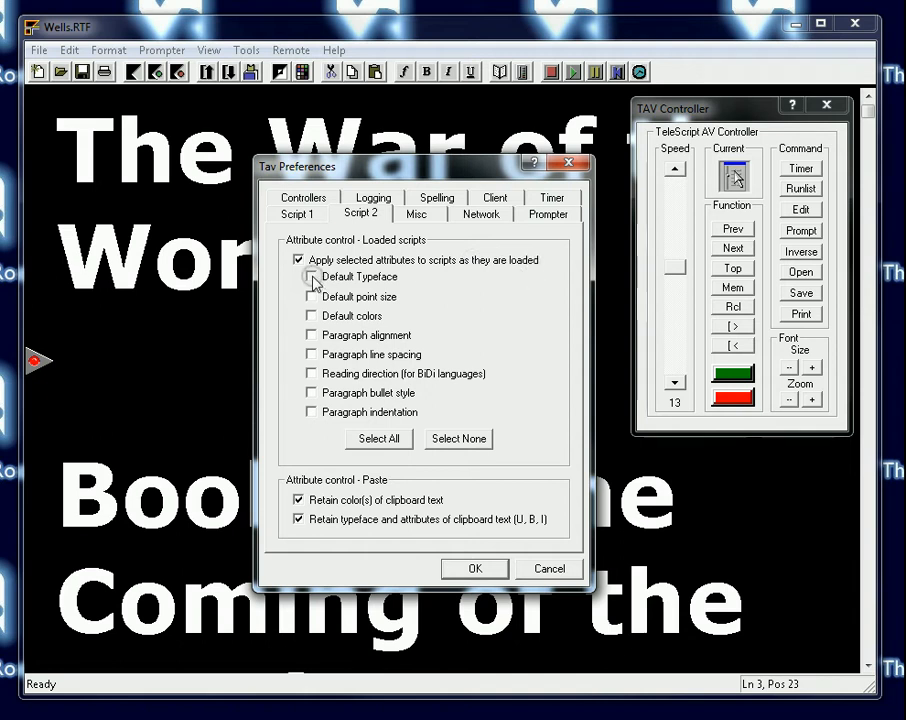
pyautogui.click(310, 277)
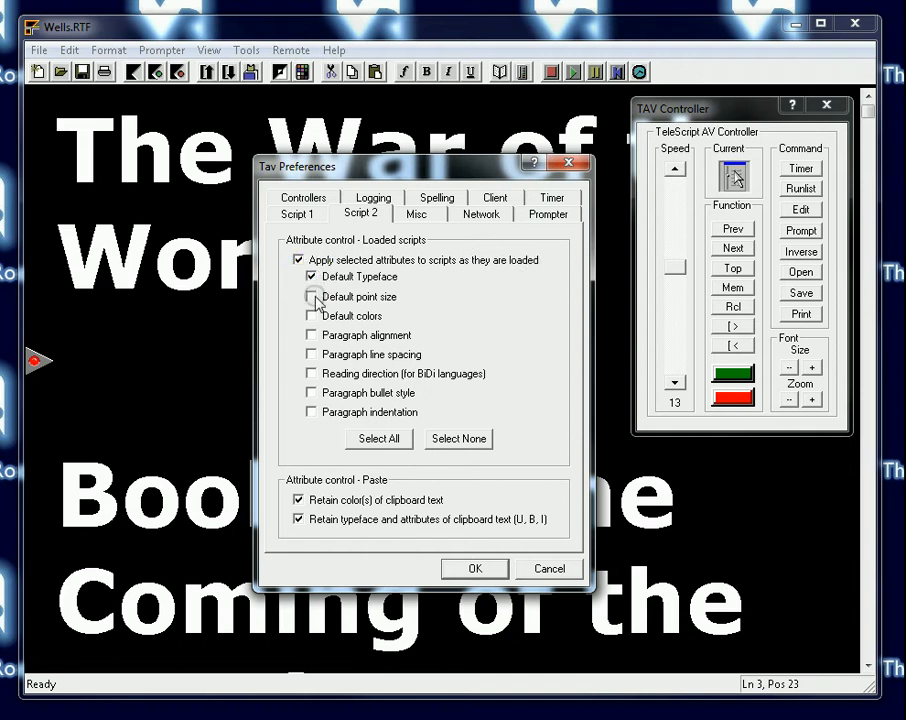
pyautogui.click(311, 296)
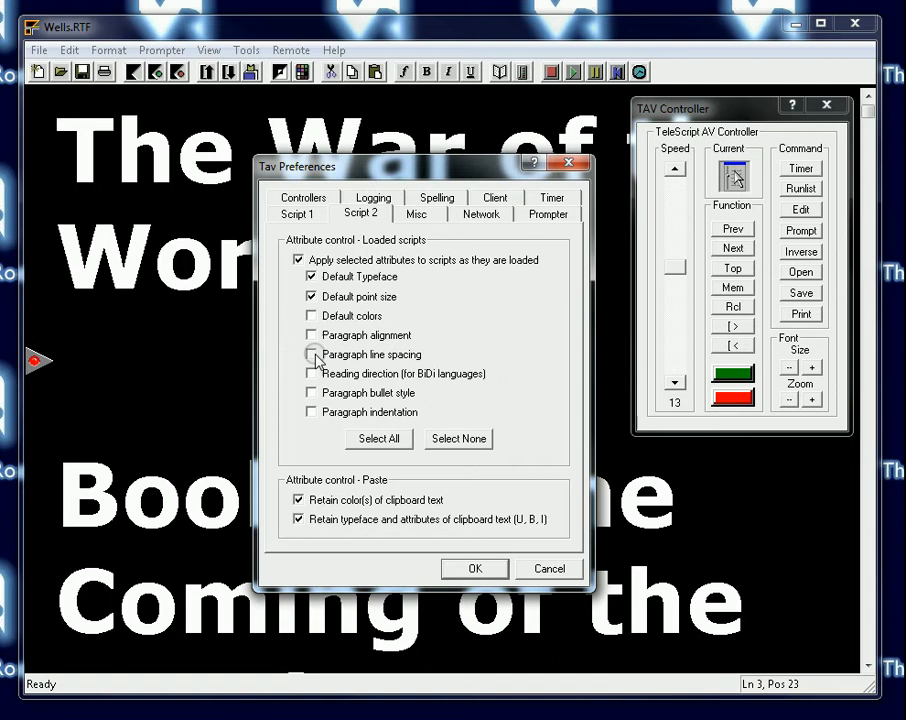
pyautogui.click(311, 354)
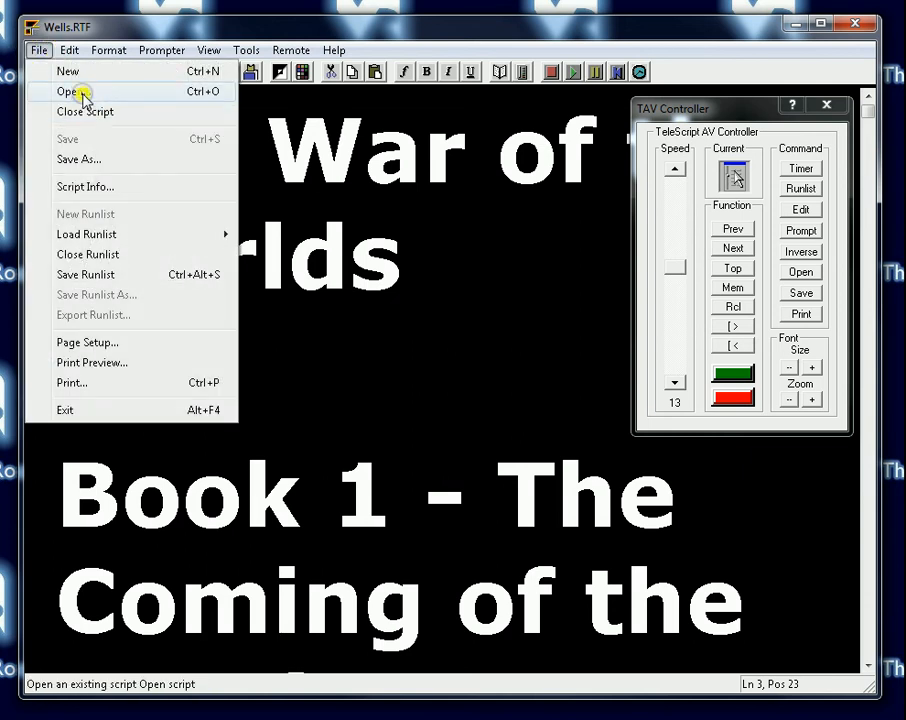
pyautogui.click(70, 91)
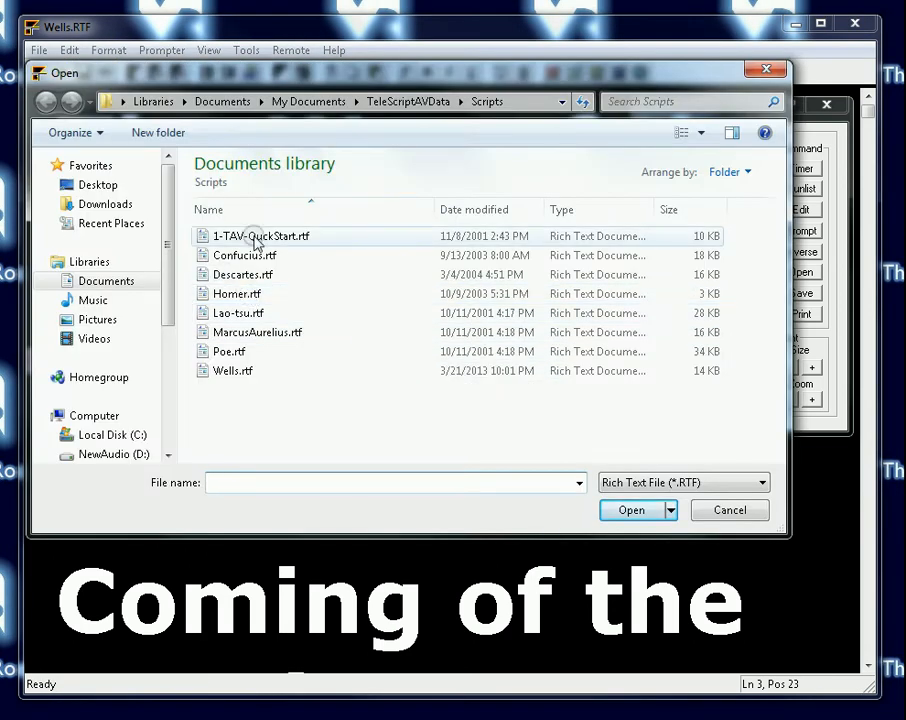
pyautogui.doubleClick(261, 235)
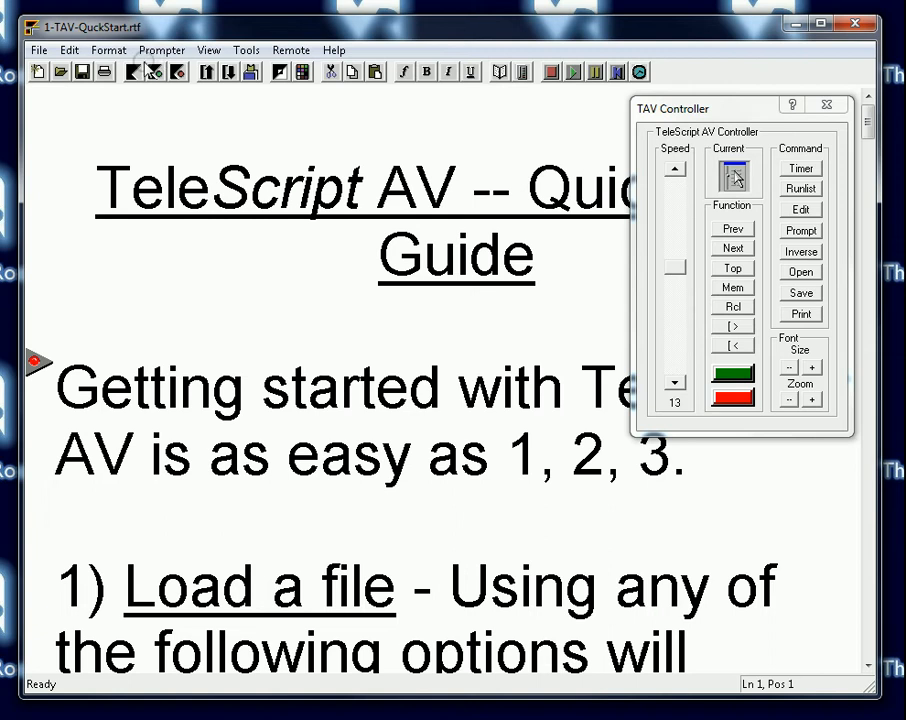
# Reopen Preferences at the Script 2 tab of loaded-script attributes.
pyautogui.click(246, 50)
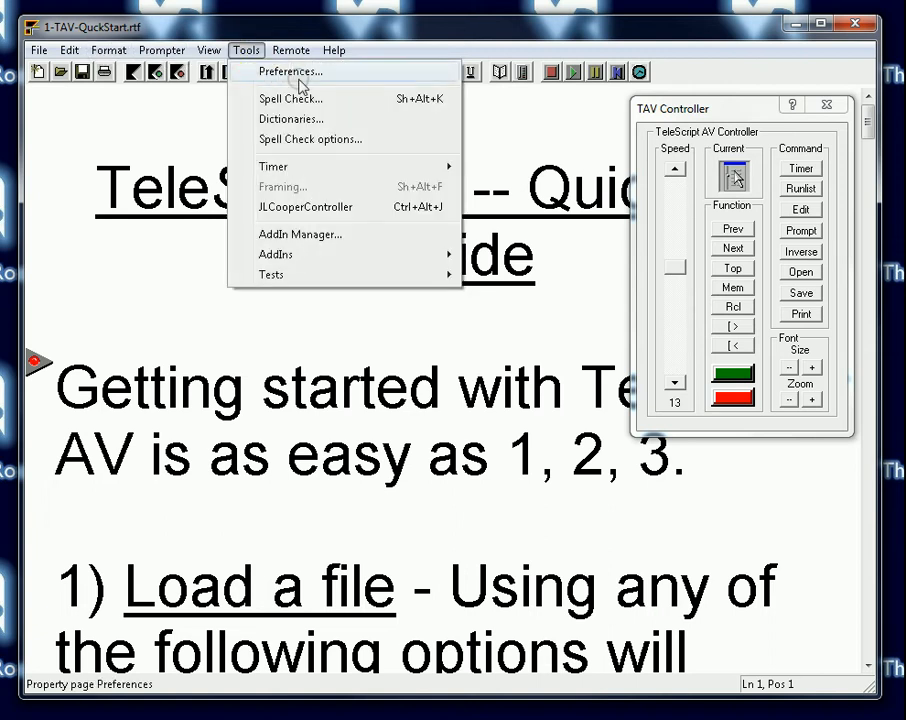
pyautogui.click(290, 71)
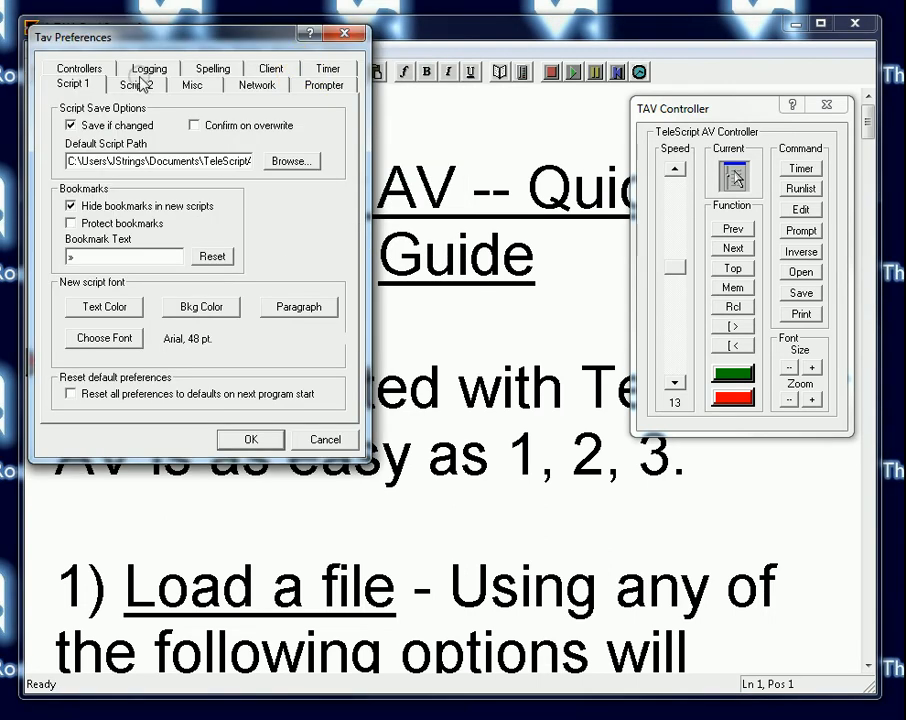
pyautogui.click(135, 84)
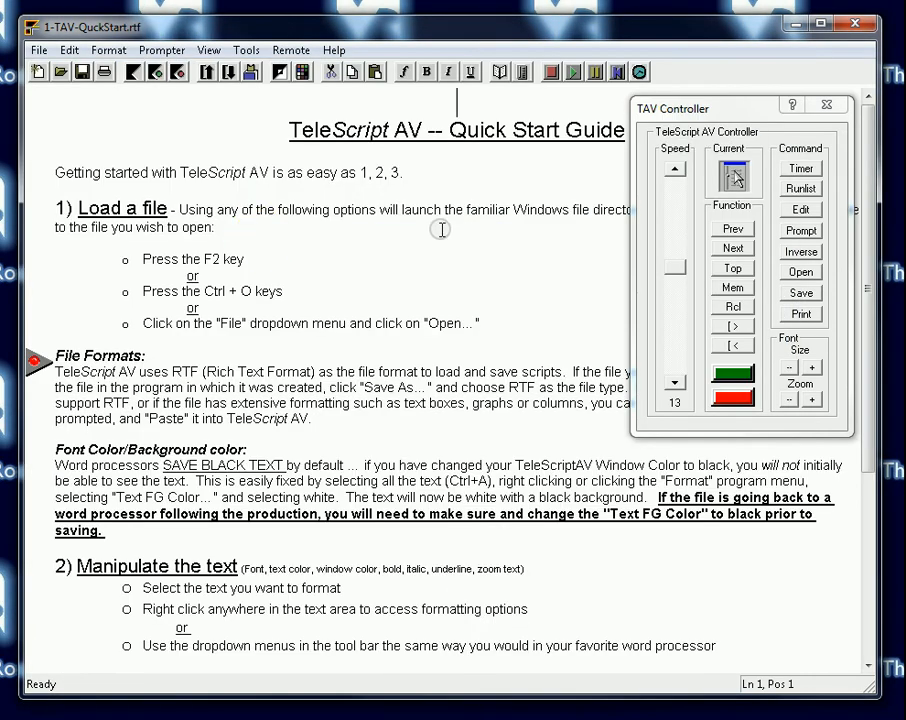
pyautogui.moveTo(536, 166)
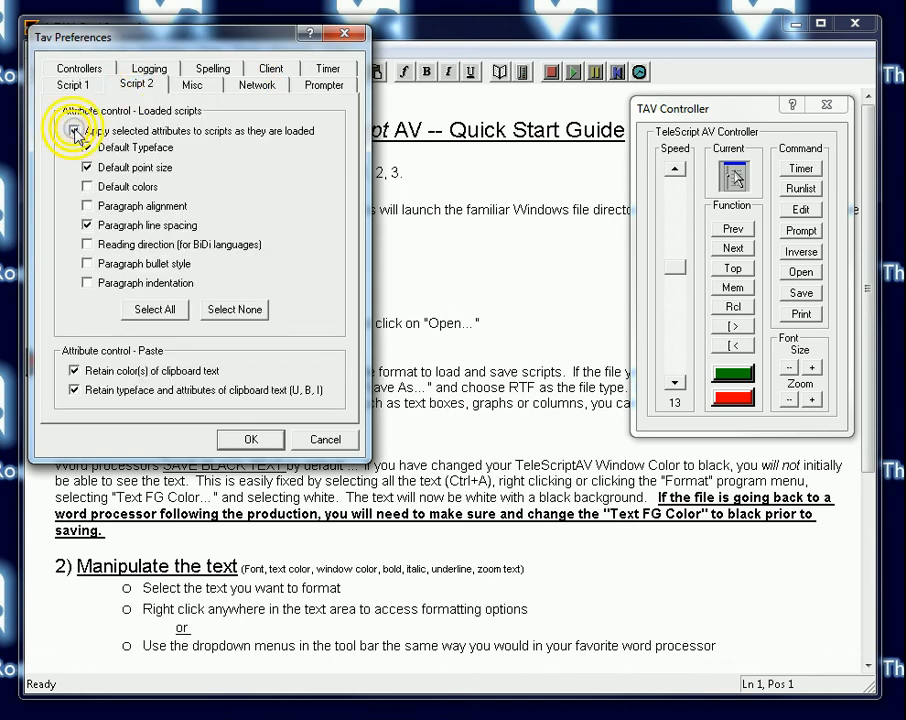
# Enable Default colors for loaded scripts on Script 2 and confirm with OK.
pyautogui.click(73, 84)
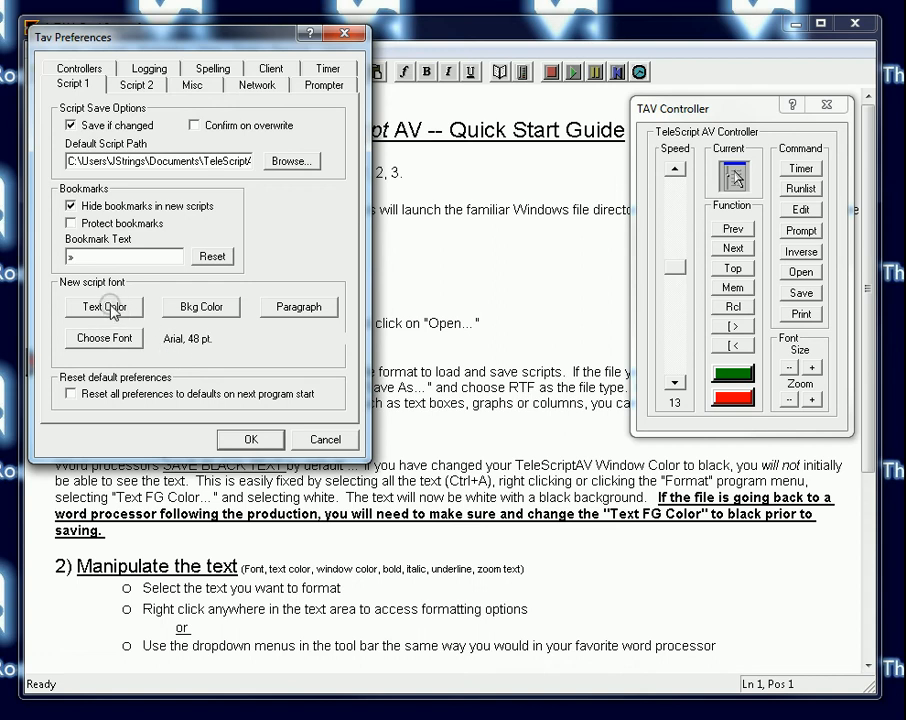
pyautogui.click(137, 85)
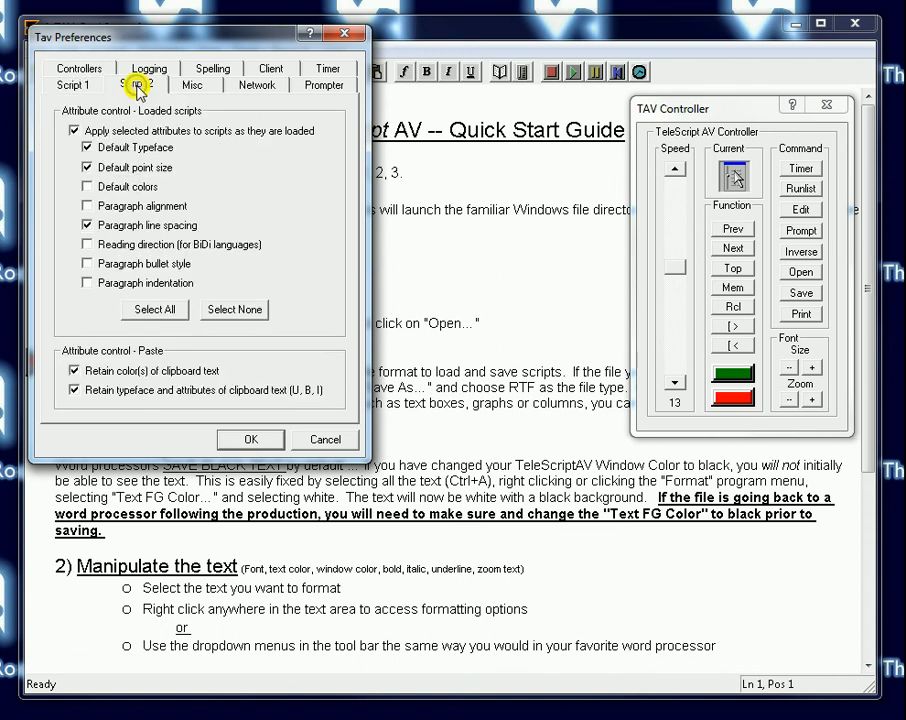
pyautogui.click(136, 84)
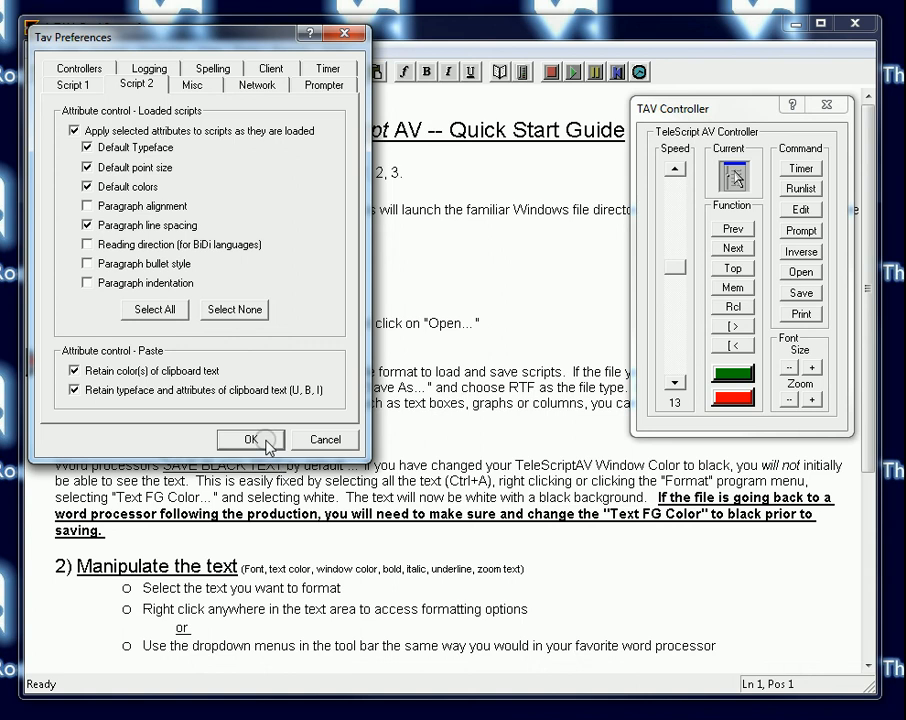
pyautogui.click(40, 50)
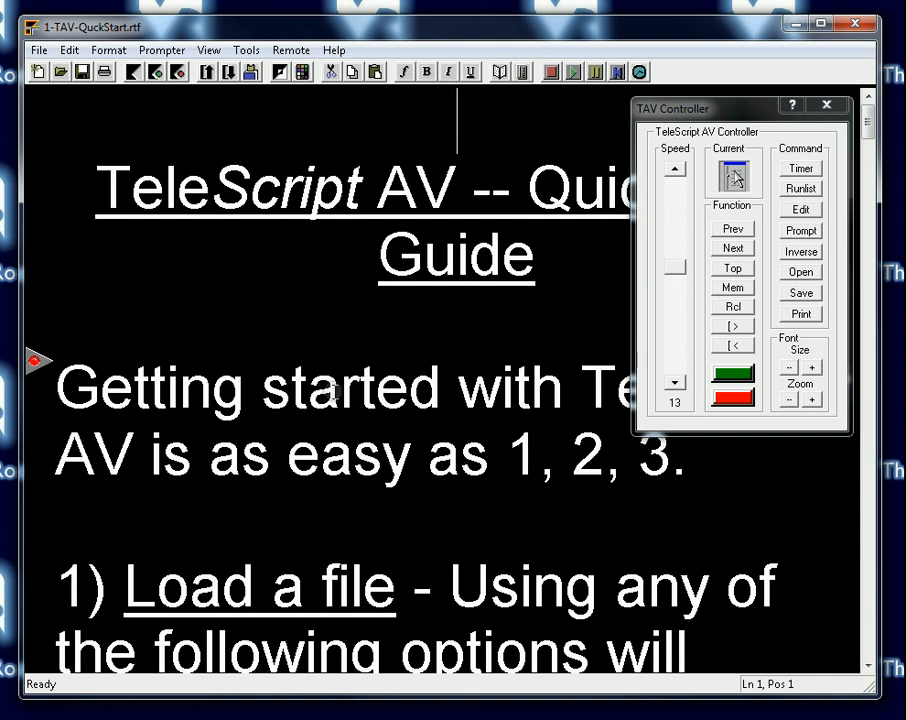
pyautogui.moveTo(317, 360)
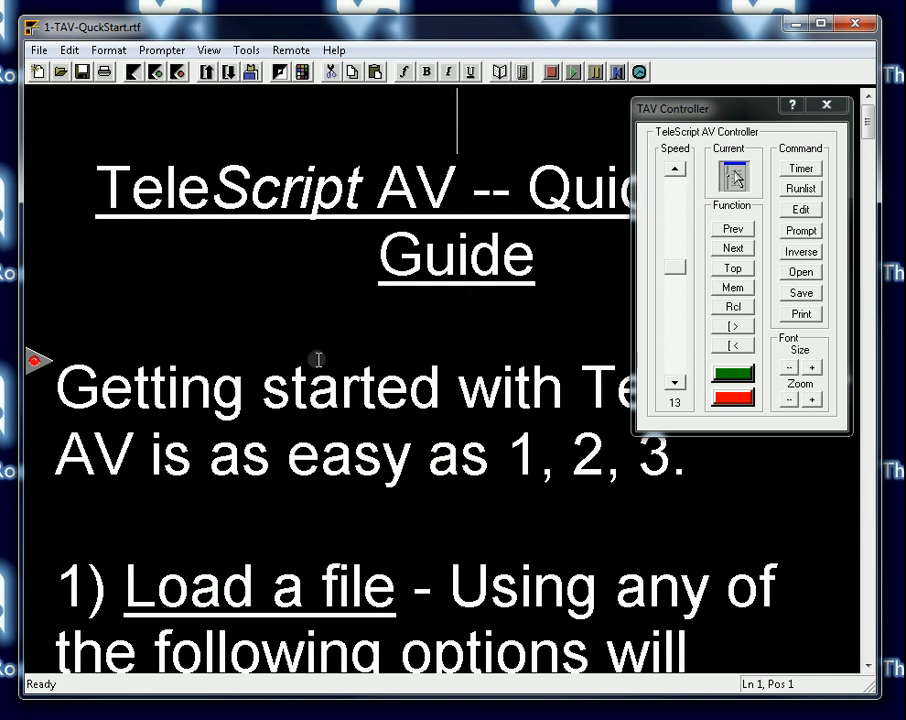